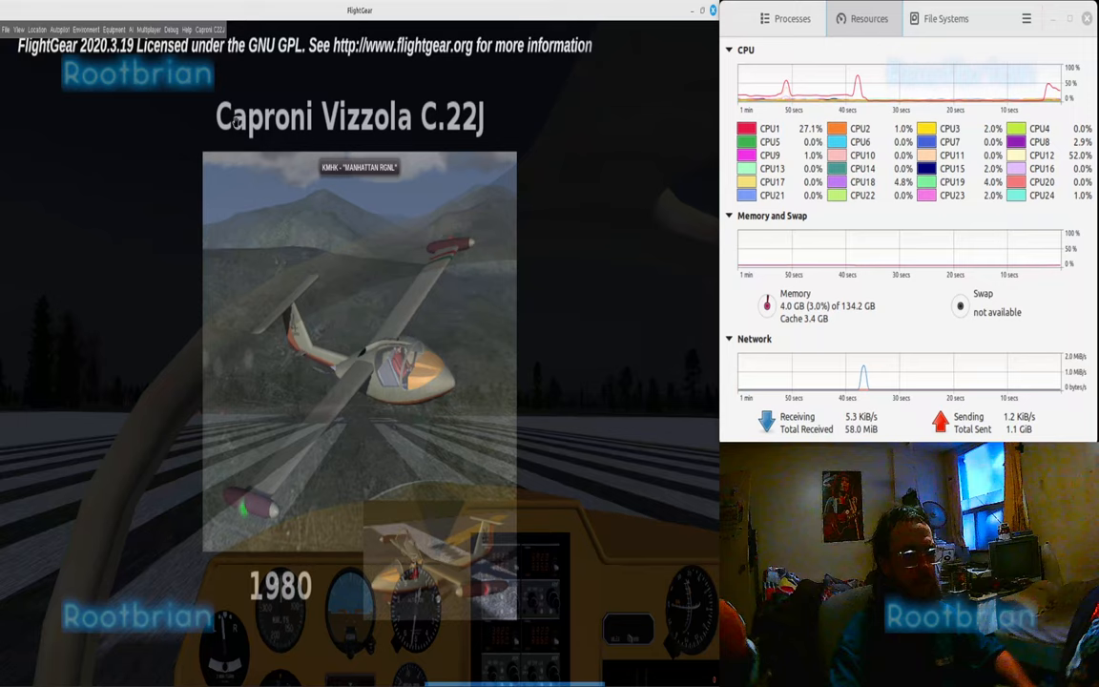
- Enable the head-up display over the glider's cockpit view via the View menu's HUD settings
left_click(19, 31)
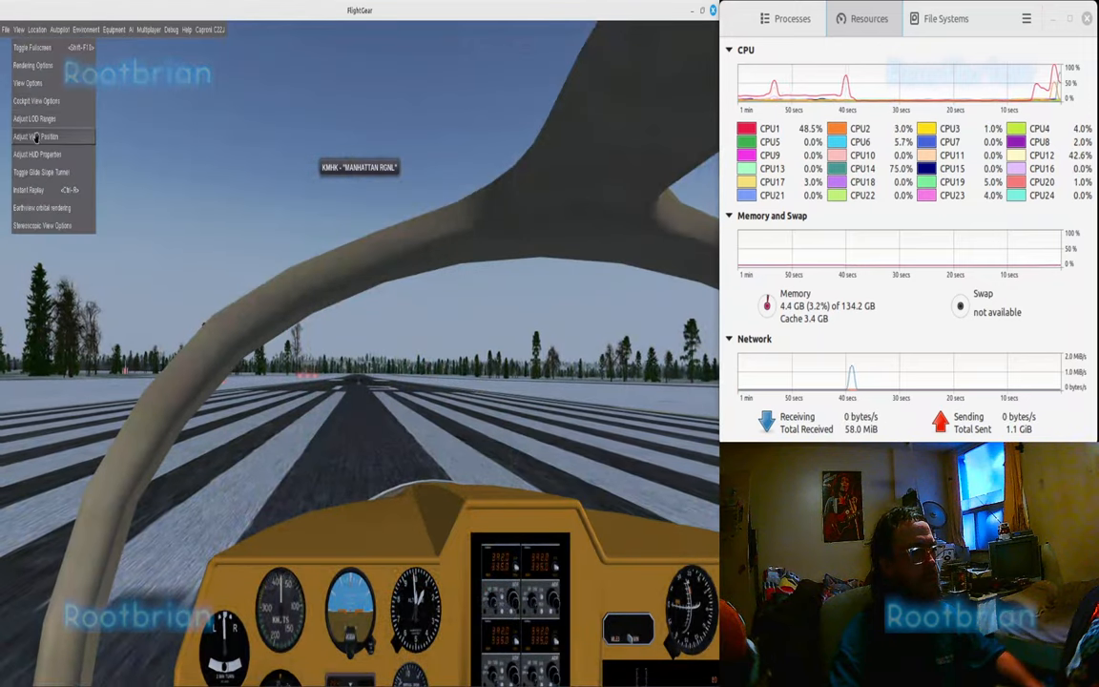
left_click(38, 152)
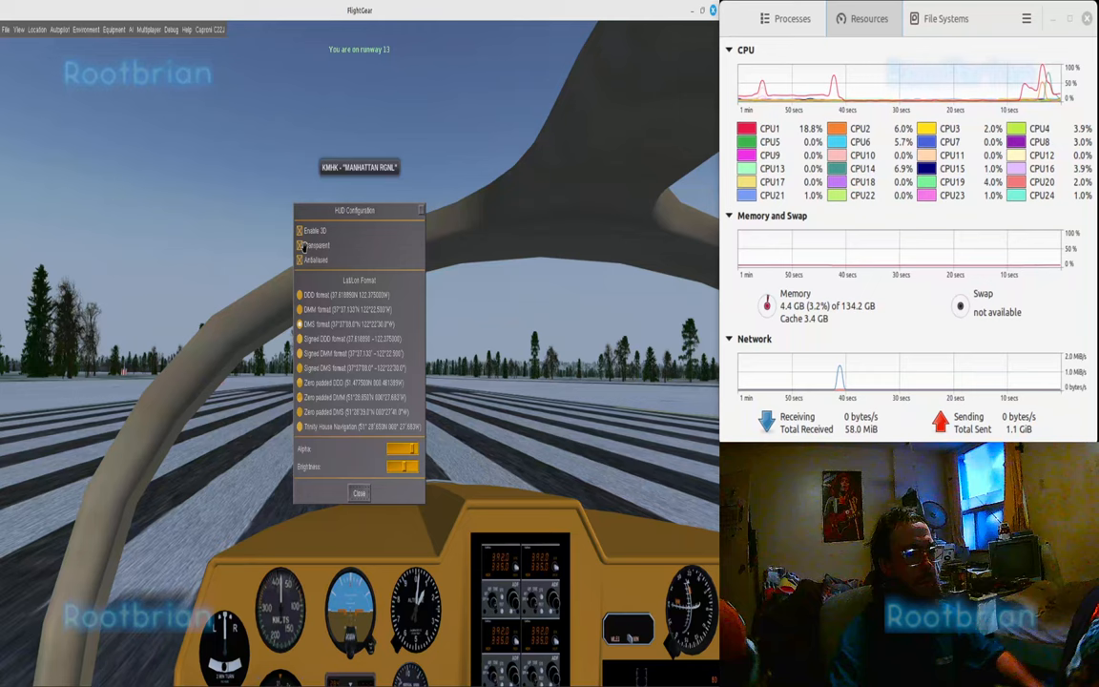
left_click(359, 492)
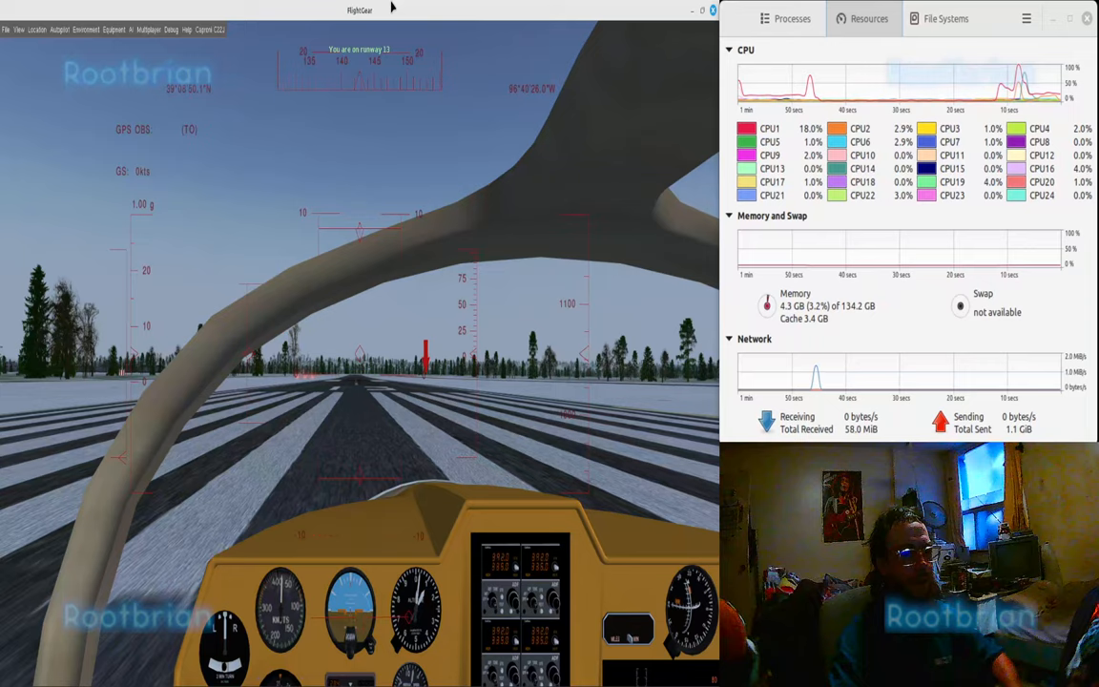
left_click(208, 30)
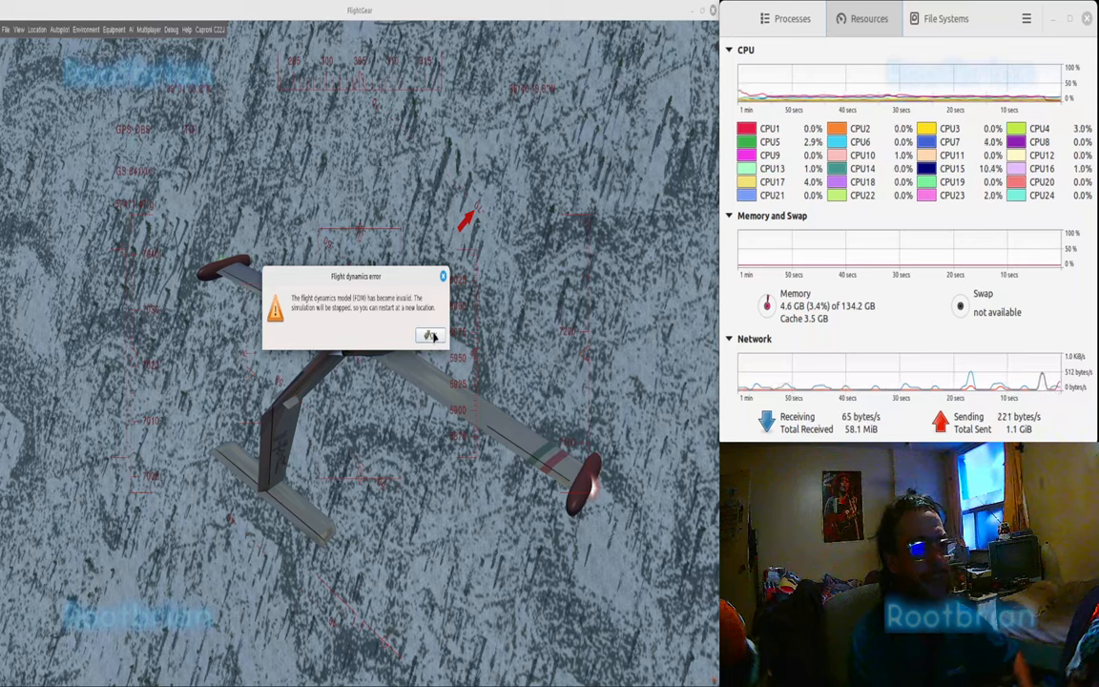
- Acknowledge the flight dynamics error so the stopped simulation's warning goes away
left_click(429, 336)
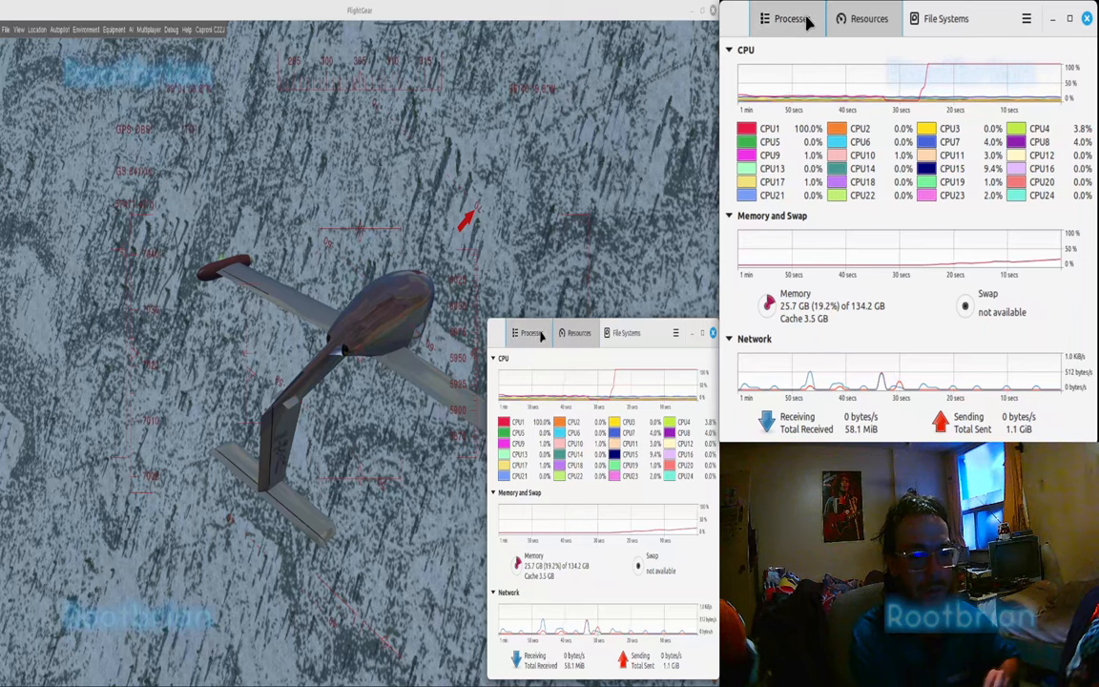
- Show the running processes sorted by memory, with fgfs at the top using about 48 GB
left_click(786, 19)
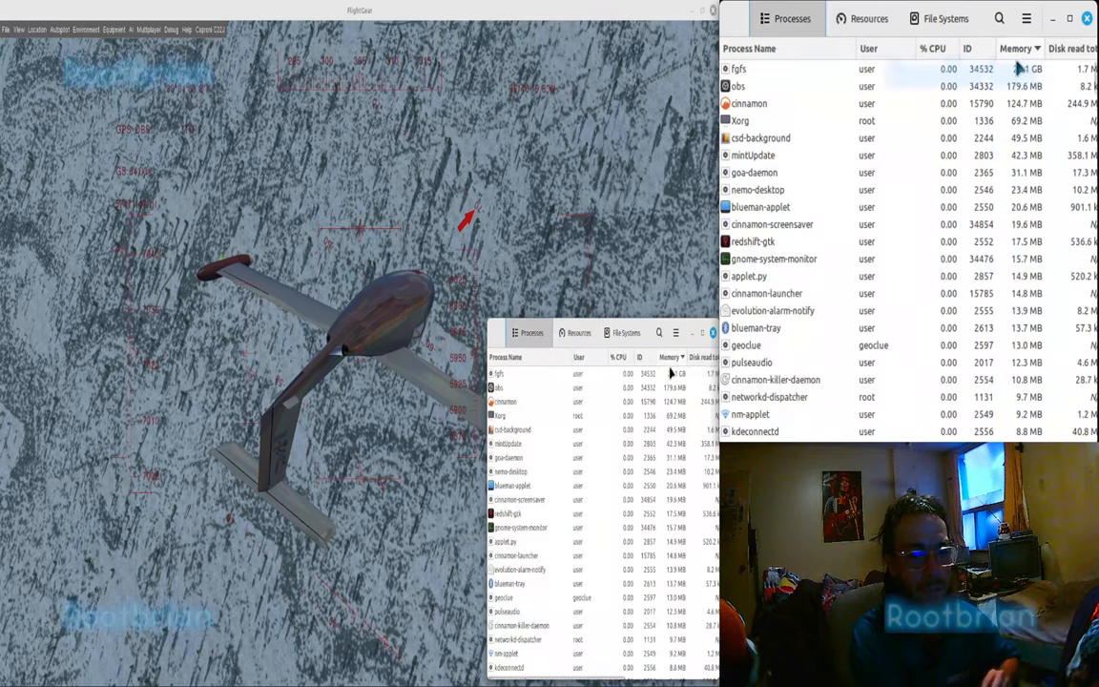
left_click(738, 68)
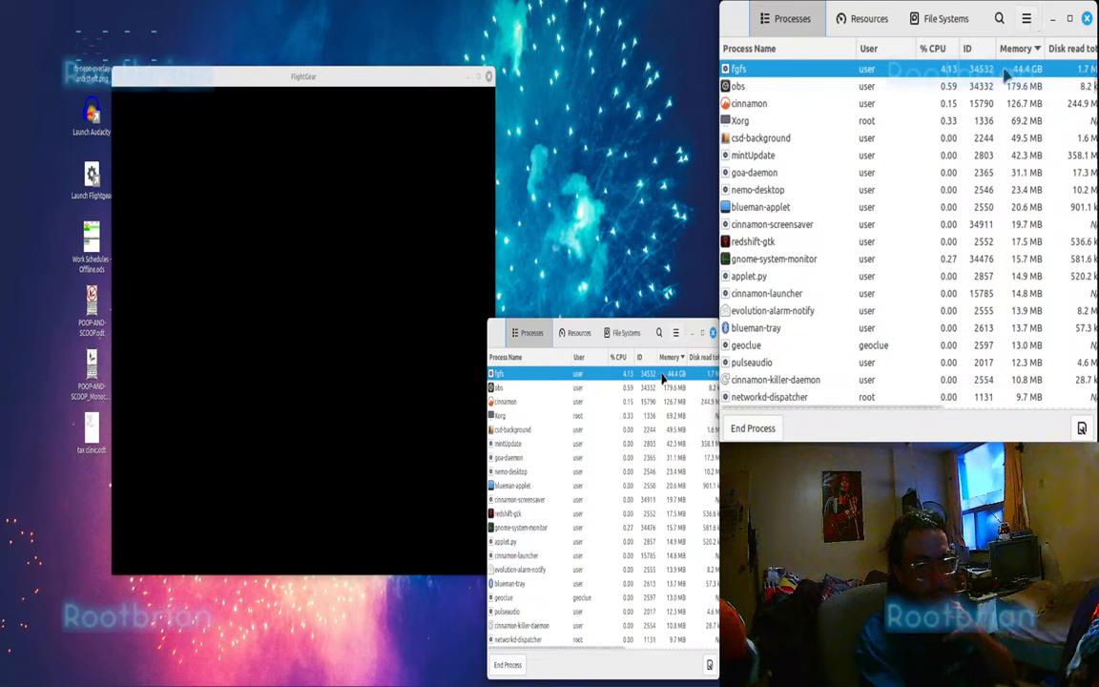
- Kill the fgfs process, confirm it, and switch to the Resources graphs to watch memory fall
right_click(498, 372)
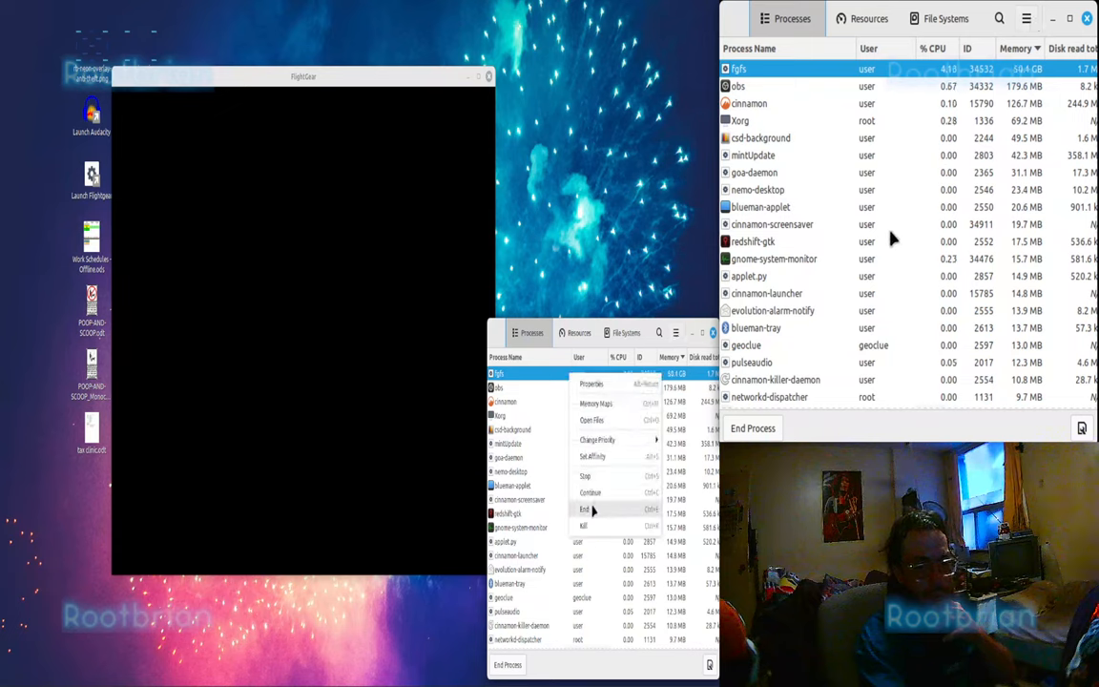
left_click(583, 508)
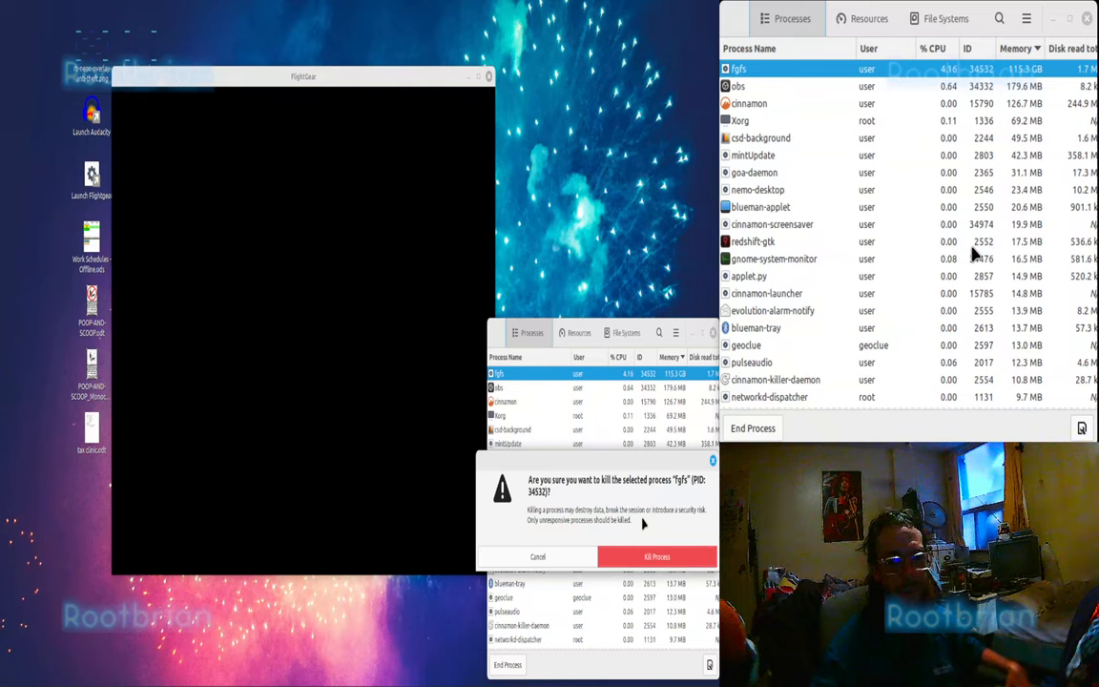
left_click(657, 557)
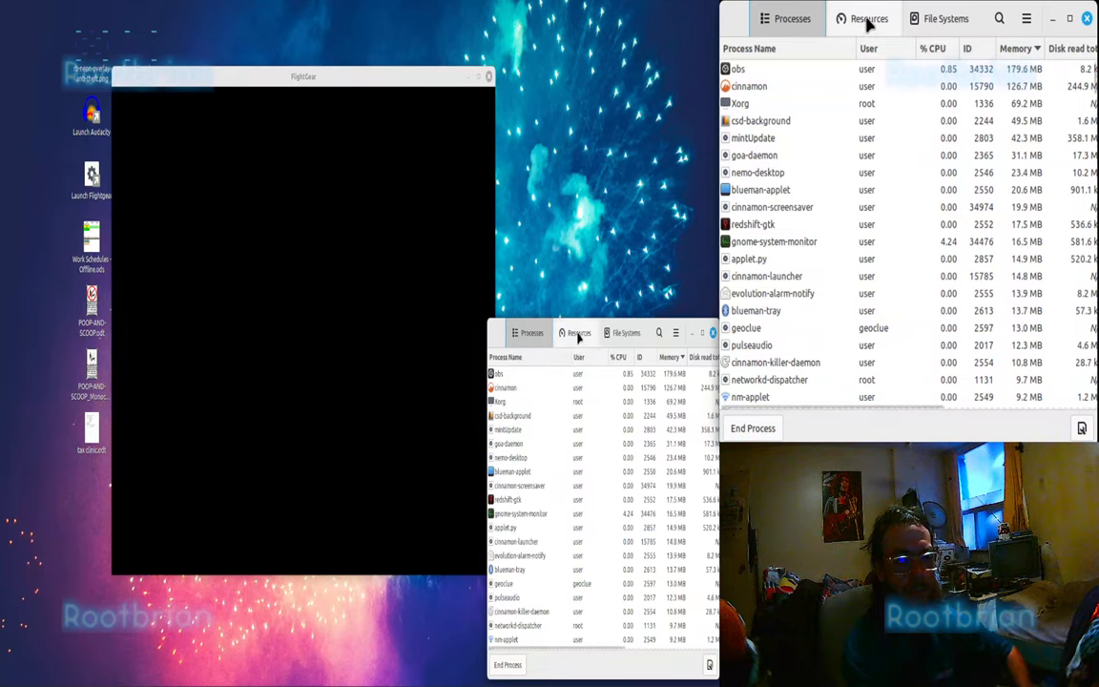
left_click(870, 19)
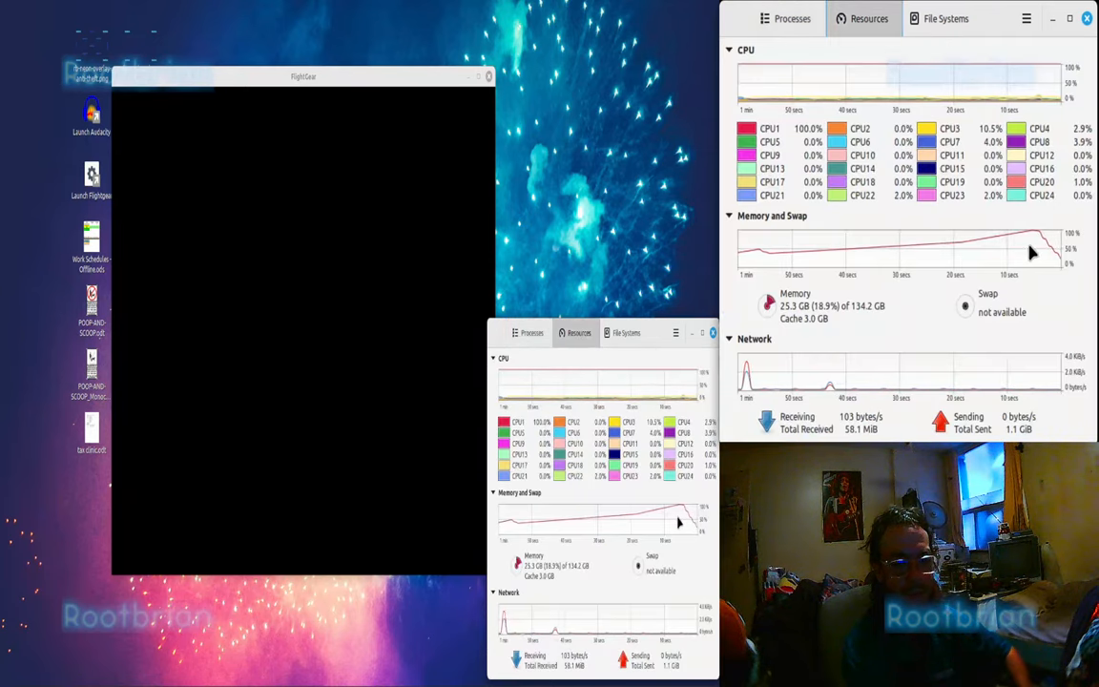
- Check the Memory and Swap graph has dropped to 3.2 GB, then close System Monitor
left_click(489, 76)
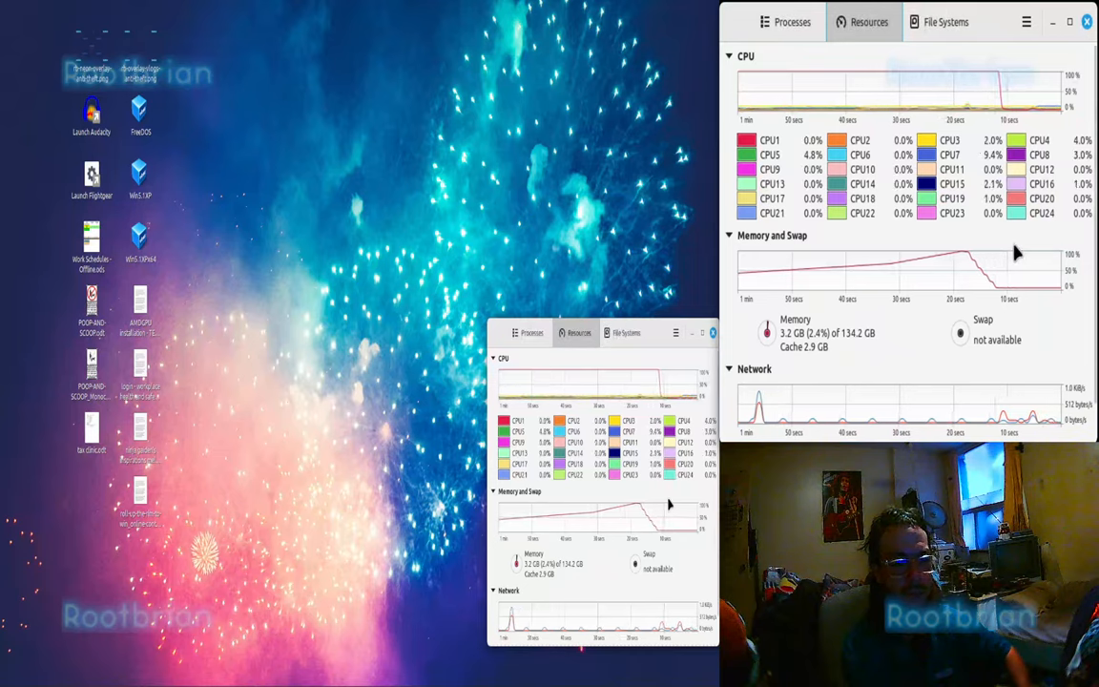
left_click(358, 339)
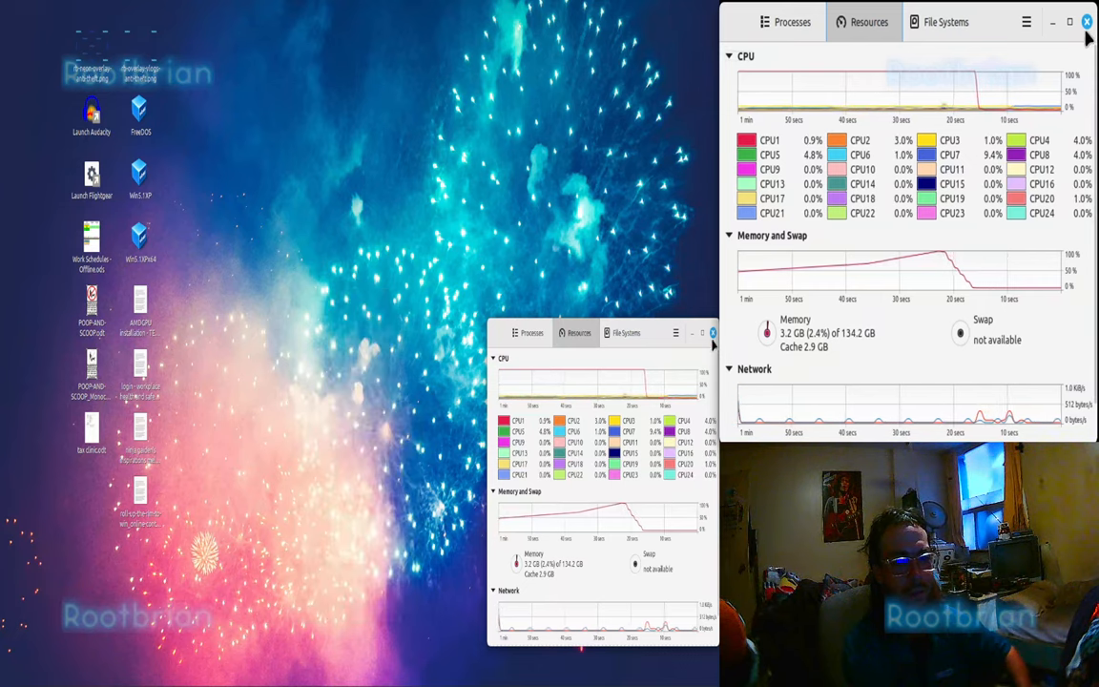
left_click(1087, 21)
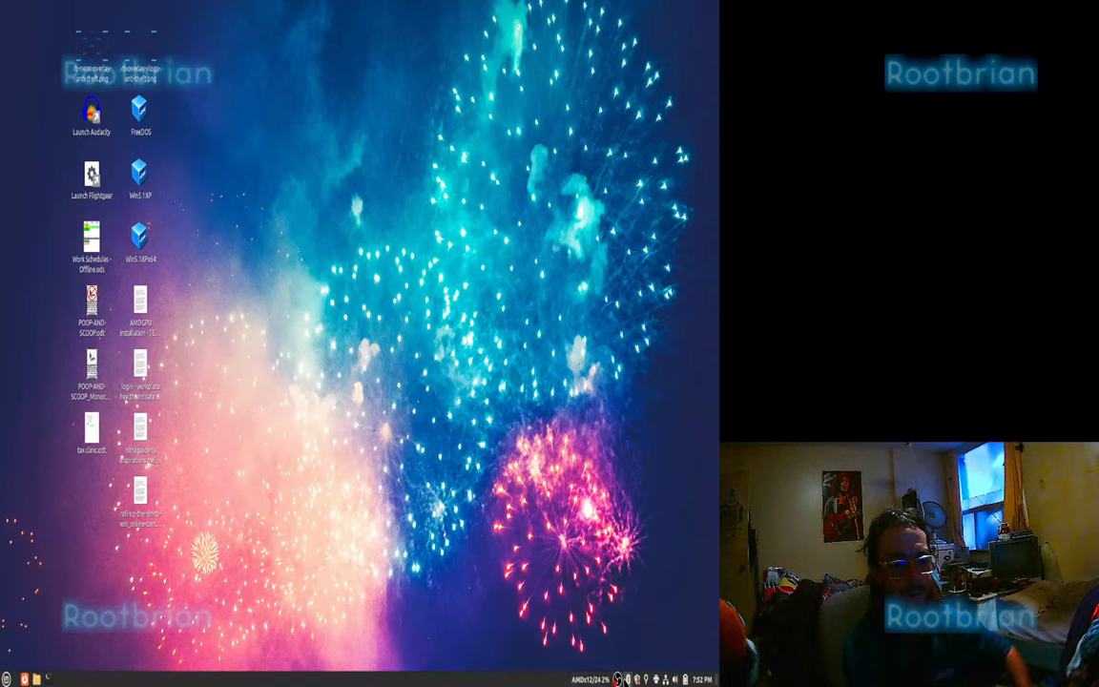